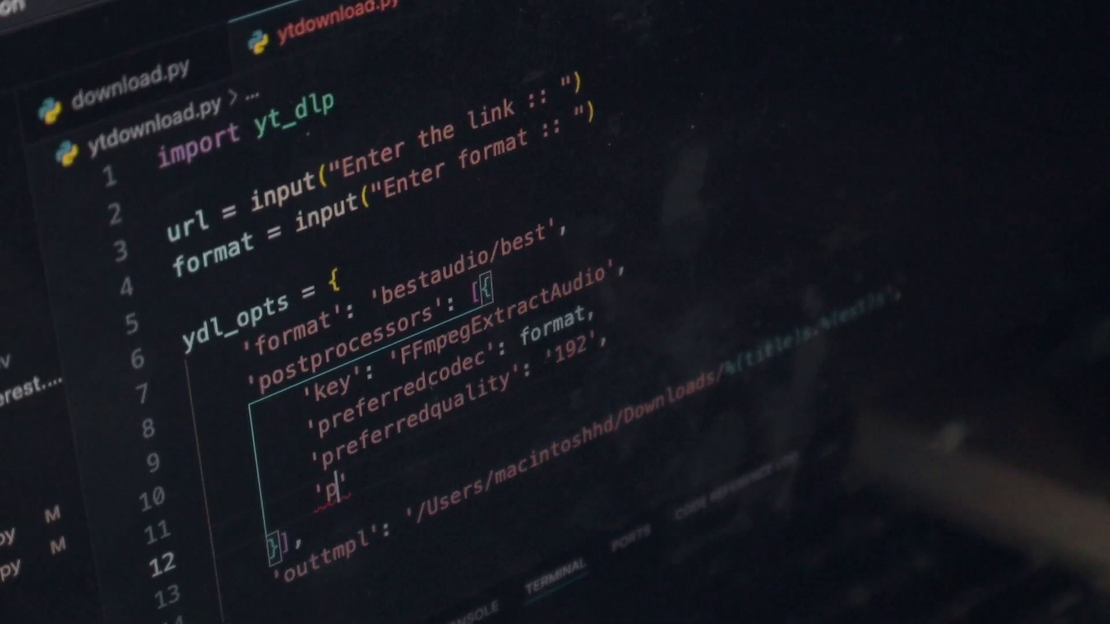
type("eferecnes")
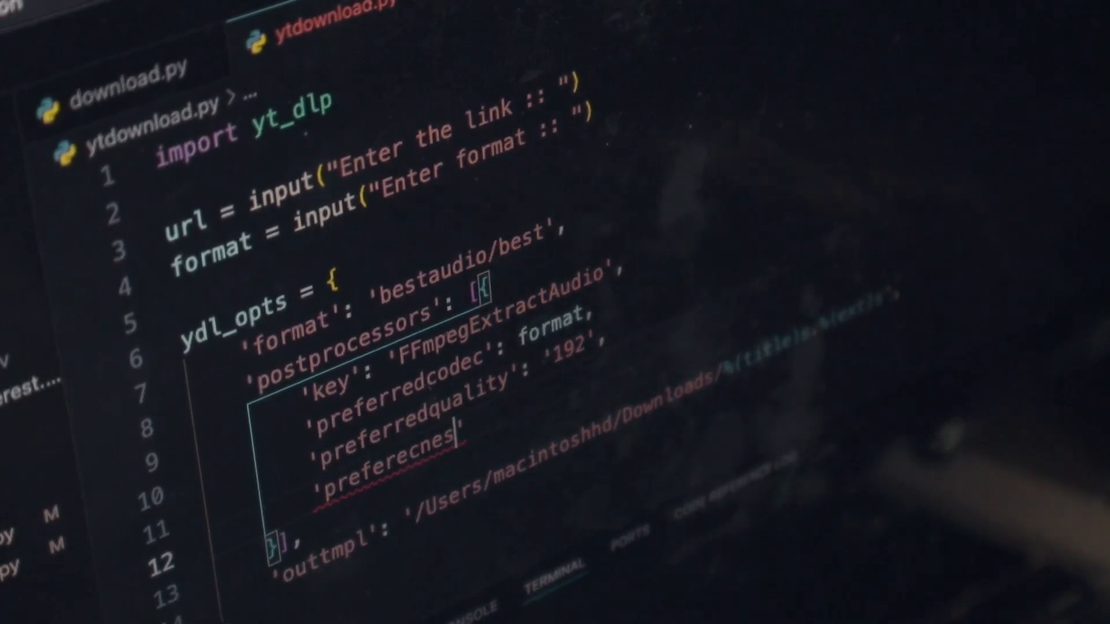